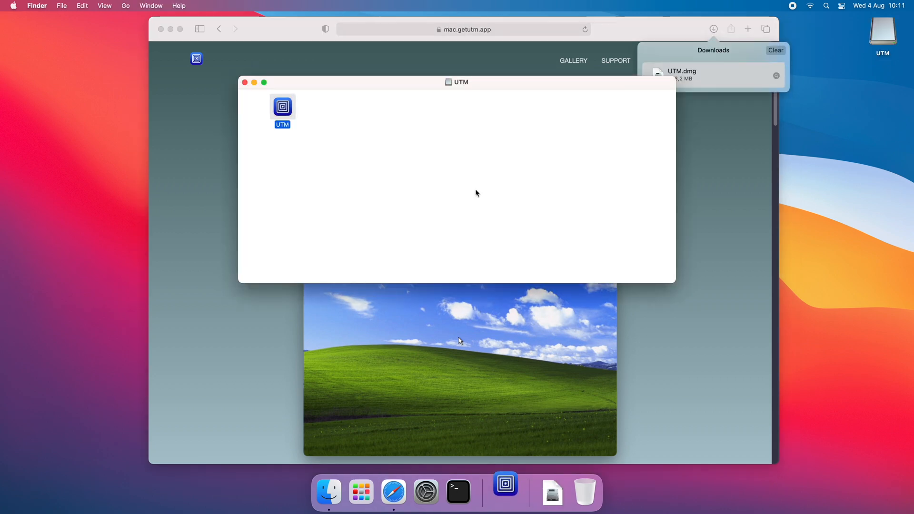
Step: Download CentOS-8.4.2105-x86_64-dvd1.iso from a CentOS mirror and watch its progress in Downloads
left_click(464, 30)
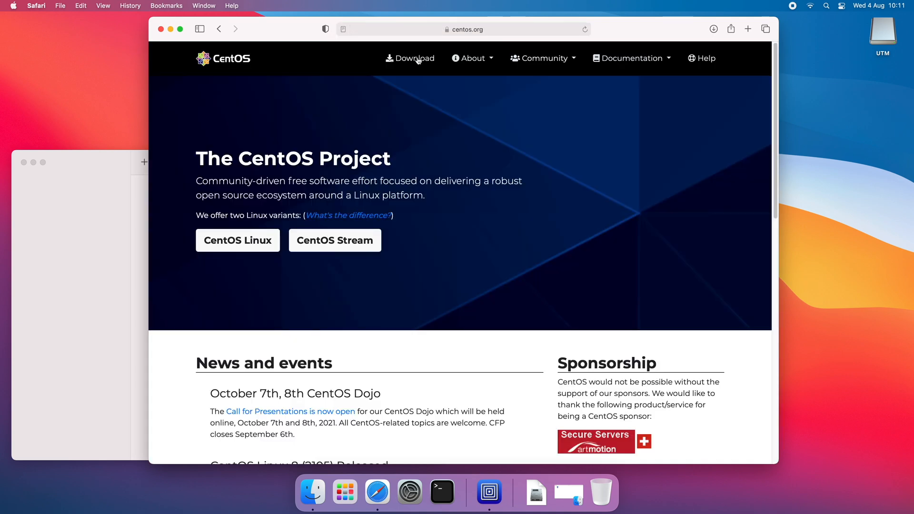
left_click(410, 58)
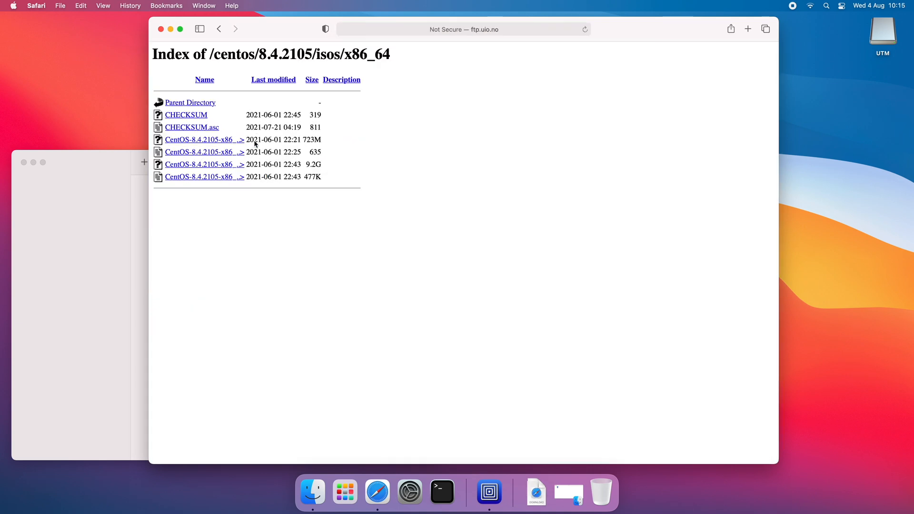
left_click(201, 139)
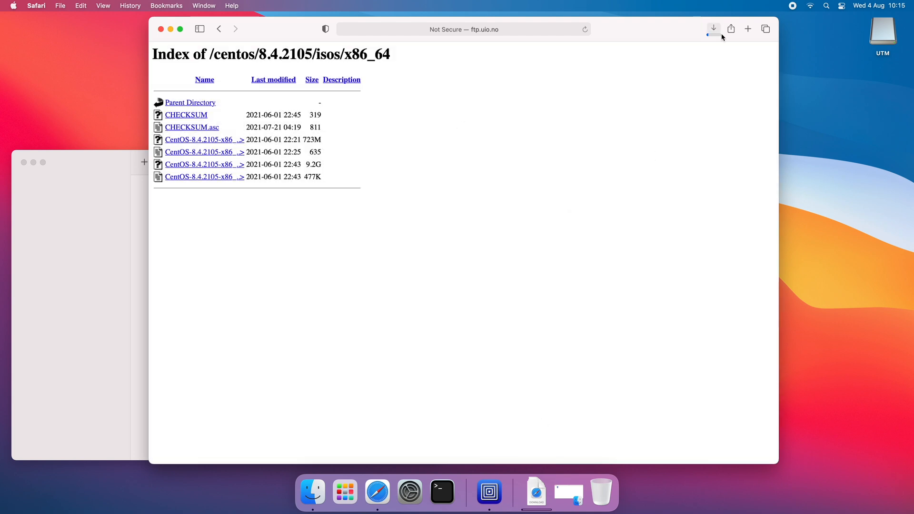
left_click(713, 29)
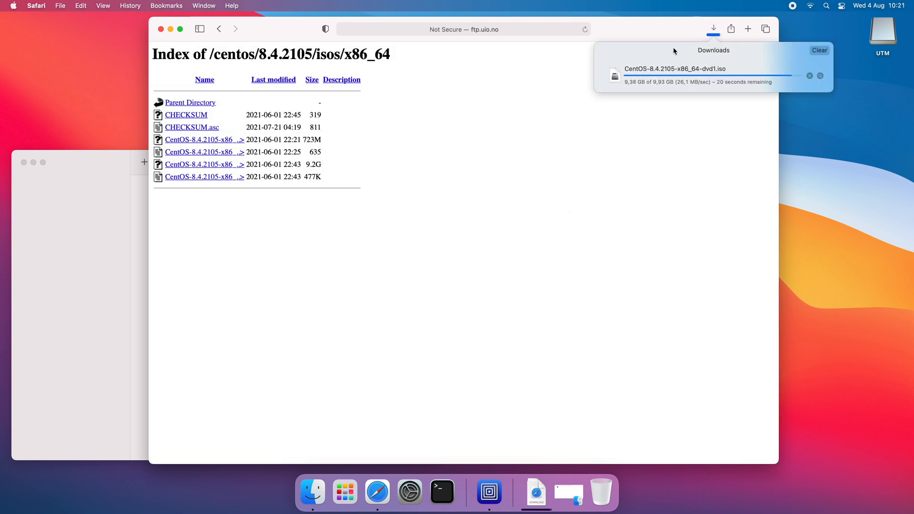
Step: Start a new UTM virtual machine named CentOS 8 and review its System and Drives settings
left_click(489, 492)
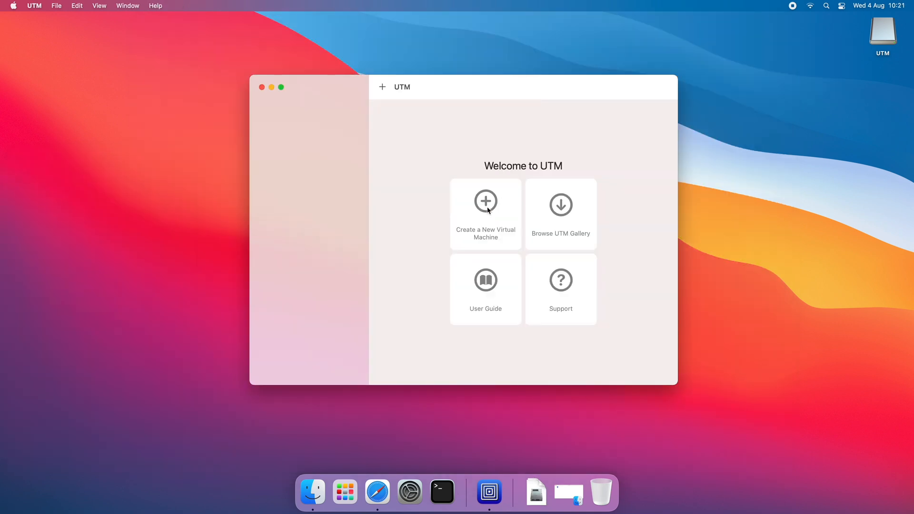
left_click(485, 201)
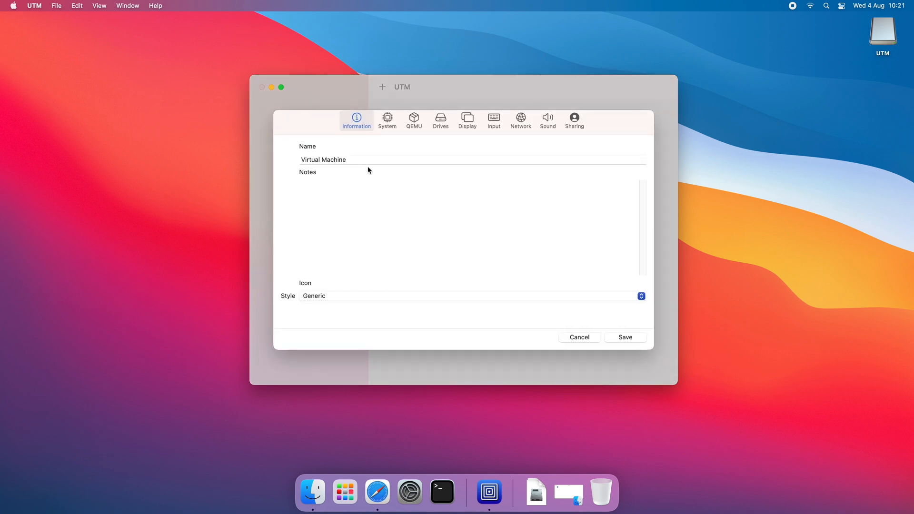
type("CentOS 8")
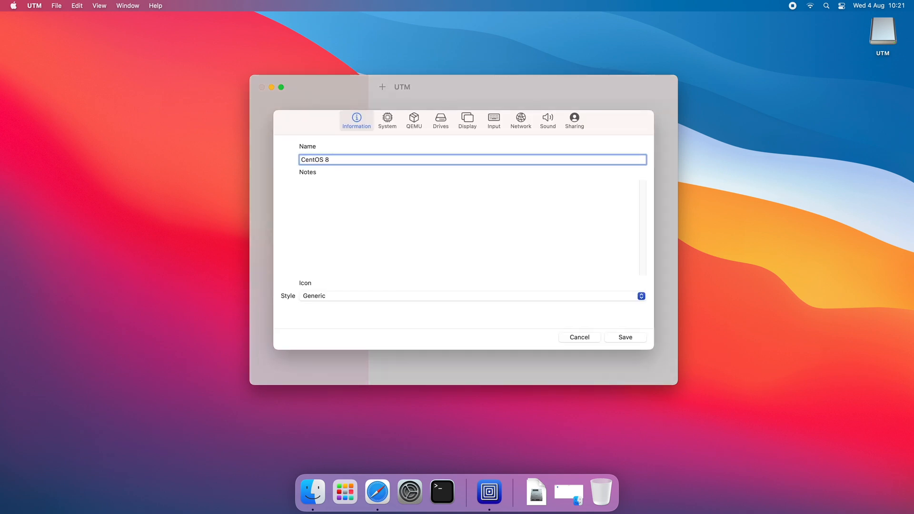
left_click(386, 121)
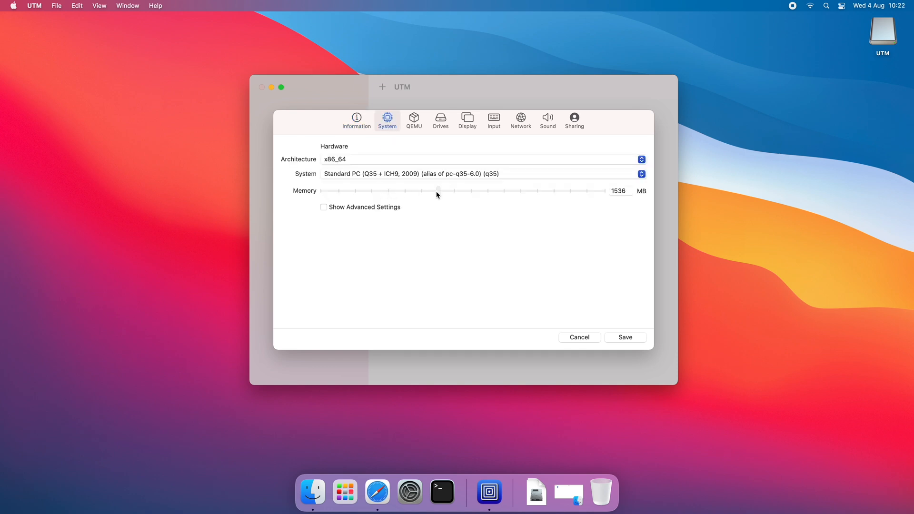
left_click(441, 121)
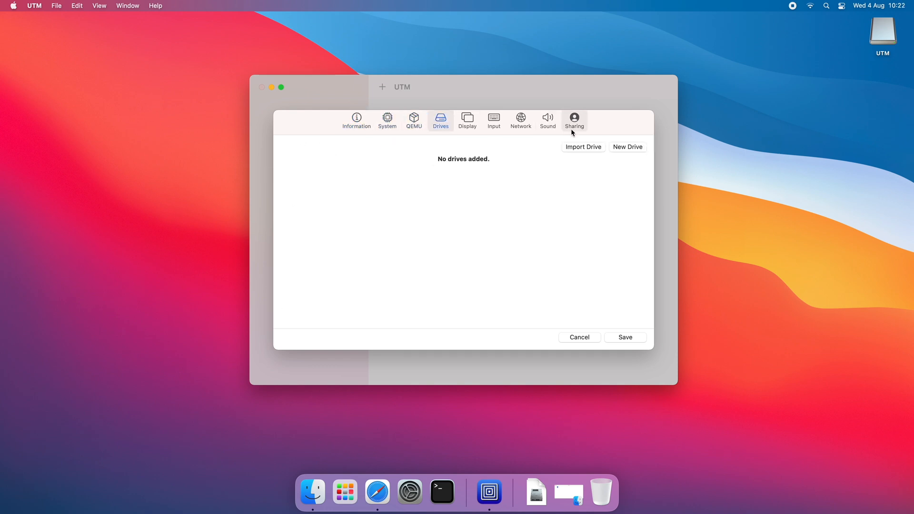
Step: Add a Network port forward from guest port 22 to host port 2222 and save the VM
left_click(628, 147)
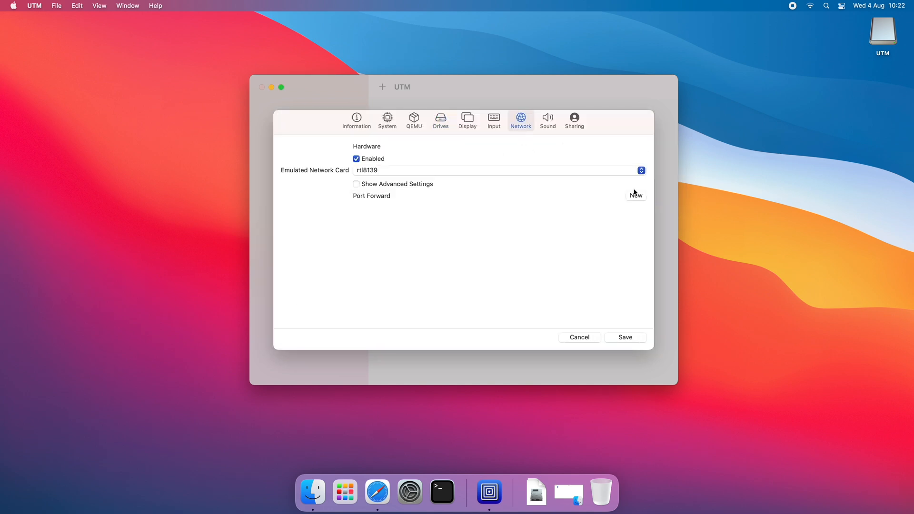
left_click(636, 195)
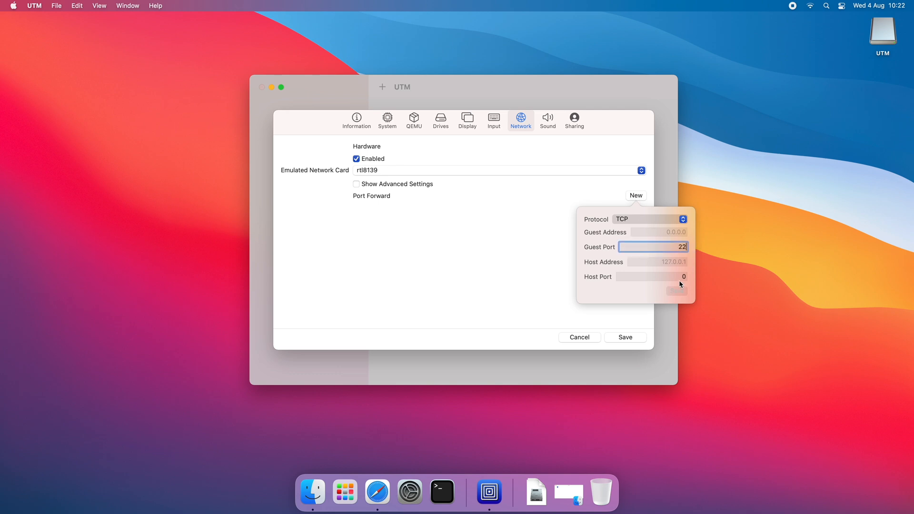
type("2222")
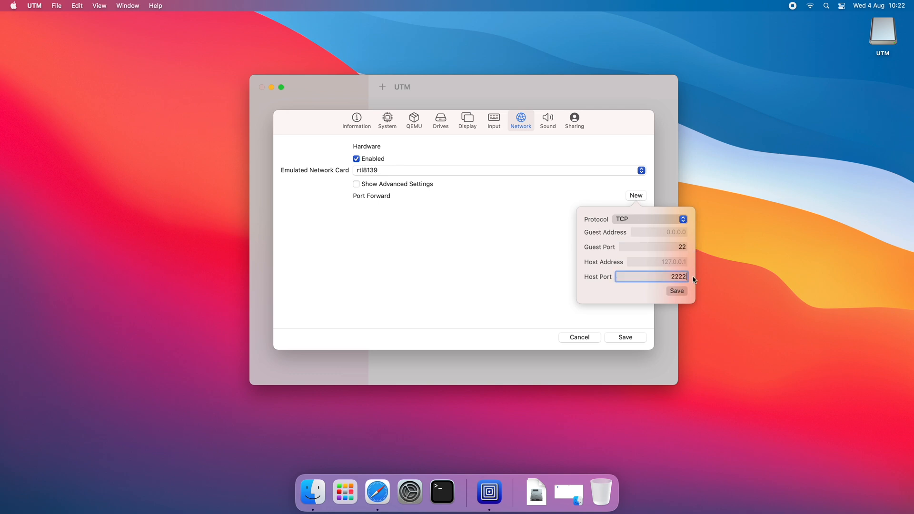
left_click(546, 121)
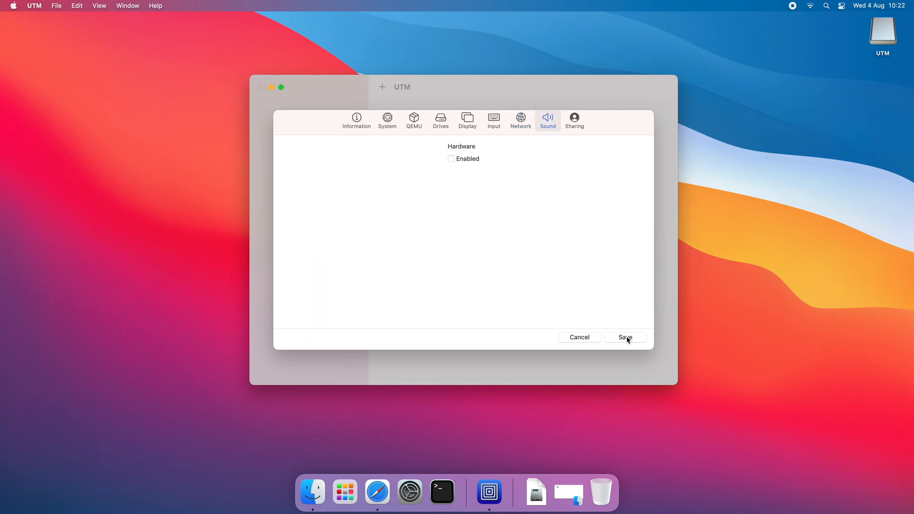
left_click(624, 337)
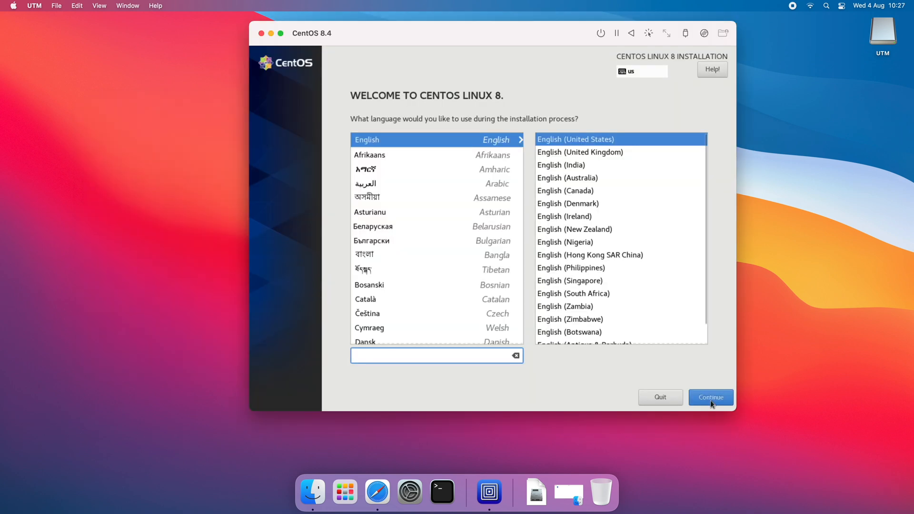
Step: Accept English, automatic disk partitioning and the Minimal Install software environment
left_click(710, 397)
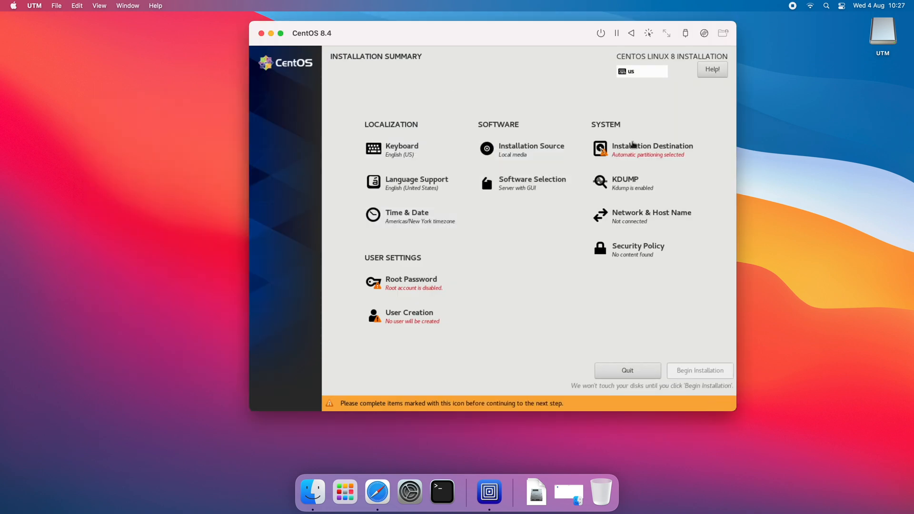
left_click(652, 149)
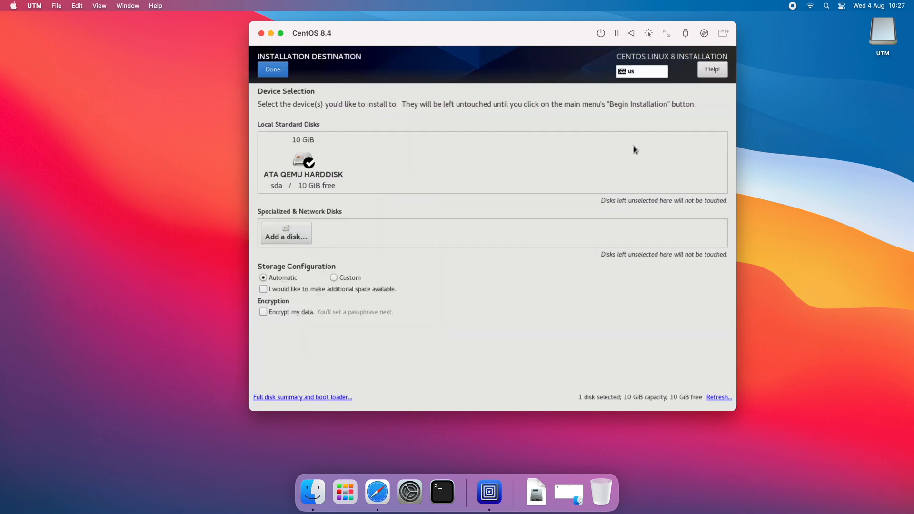
left_click(272, 69)
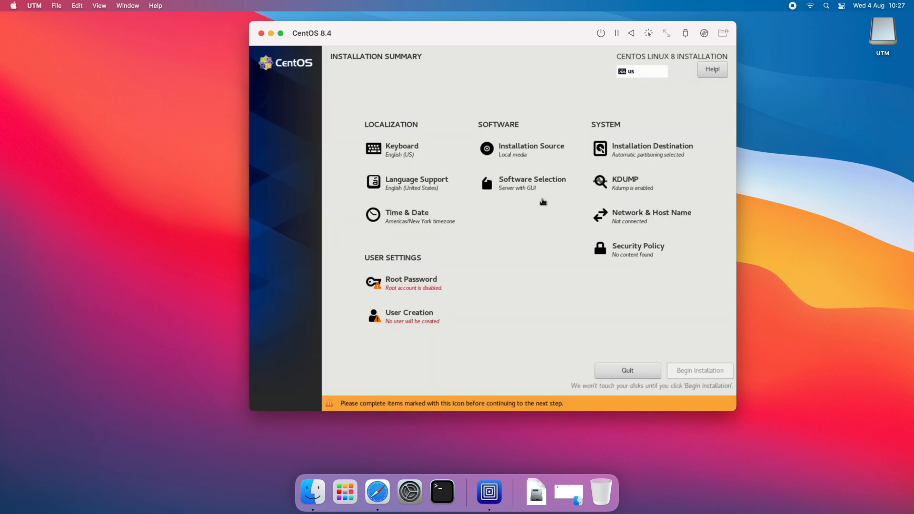
left_click(531, 182)
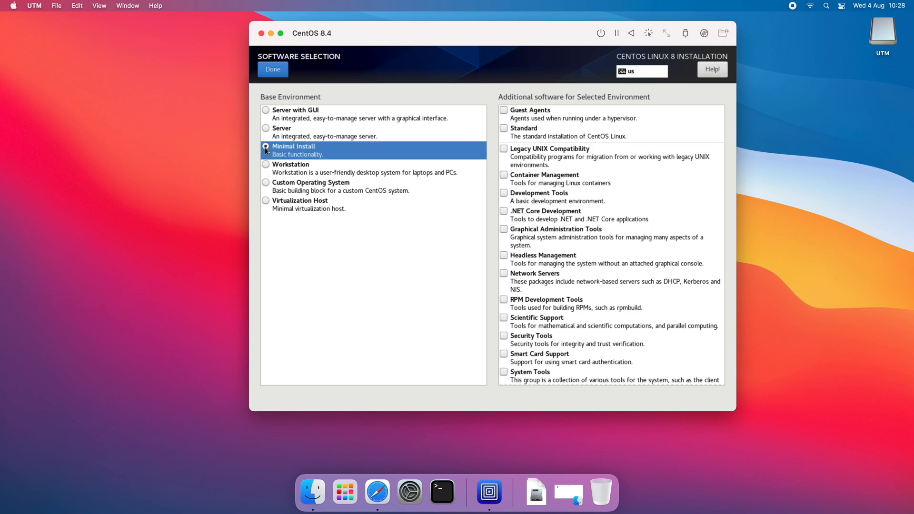
left_click(271, 69)
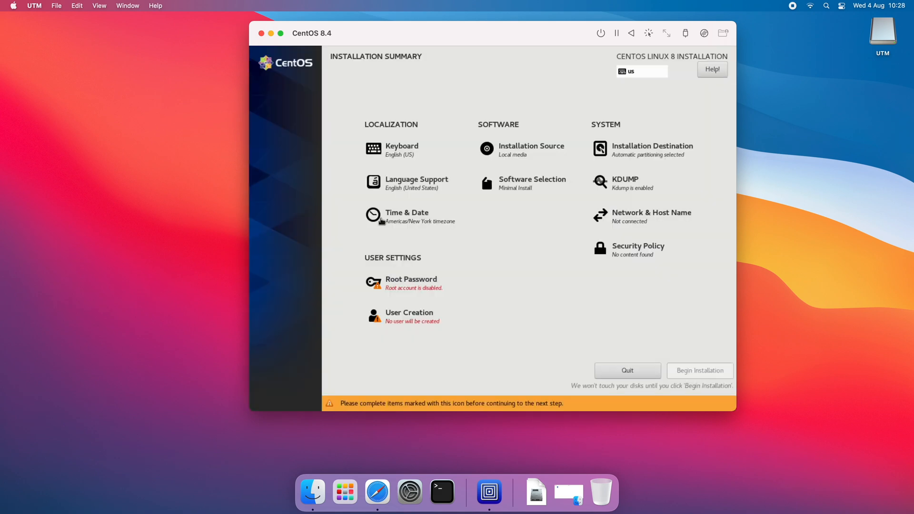
Step: Confirm Europe/Oslo timezone, save the ethernet connection, and set the root password
left_click(406, 216)
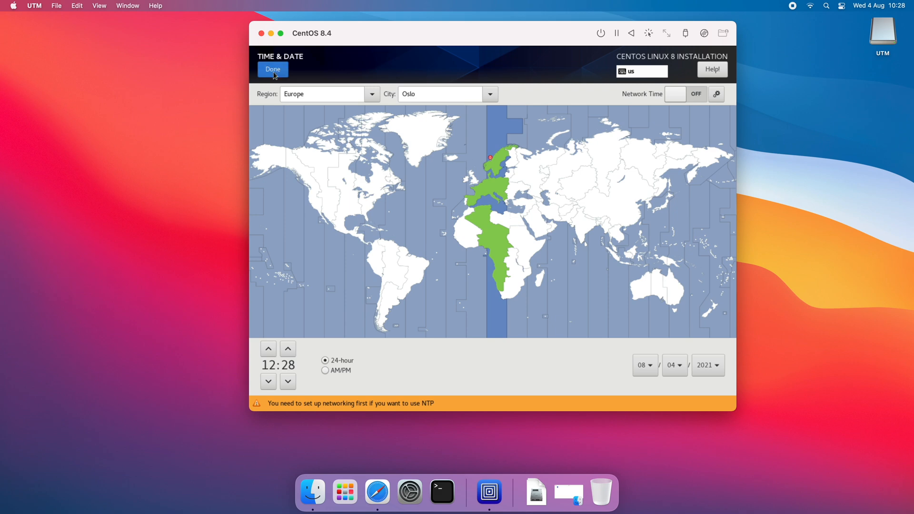
left_click(273, 68)
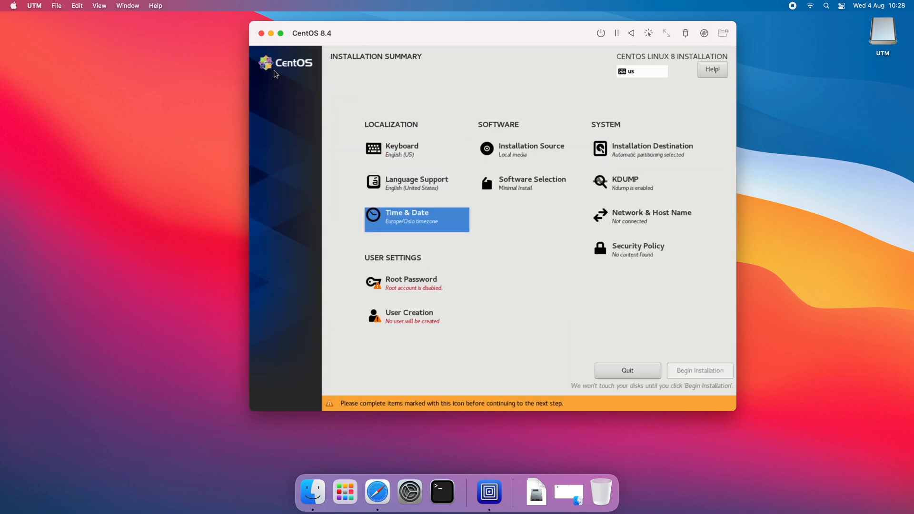
left_click(694, 345)
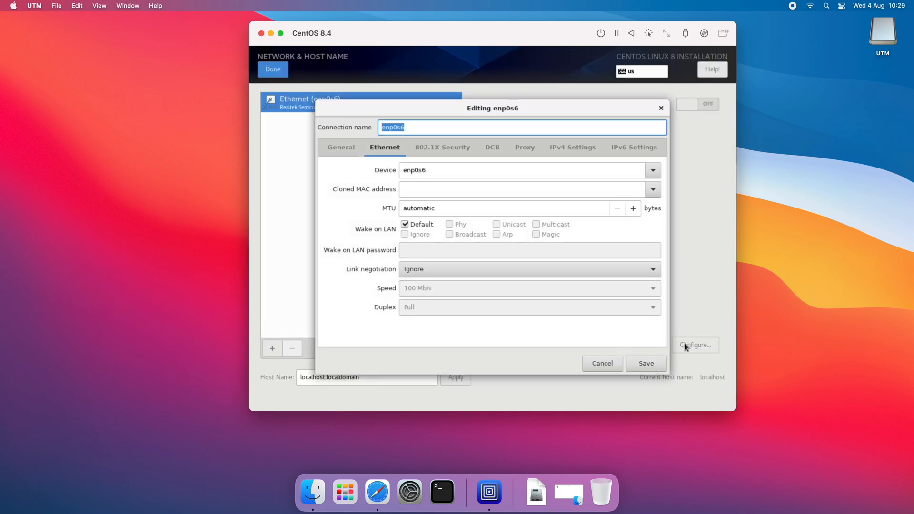
left_click(341, 147)
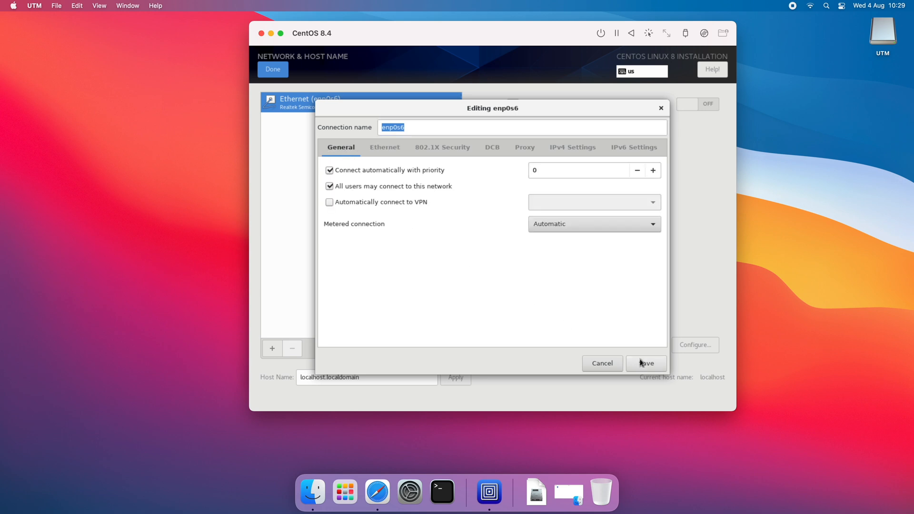
left_click(645, 363)
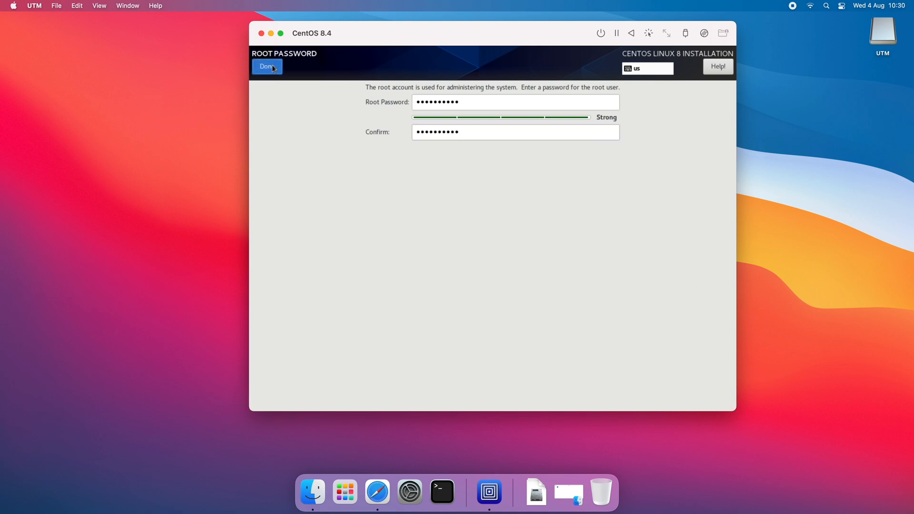
left_click(266, 66)
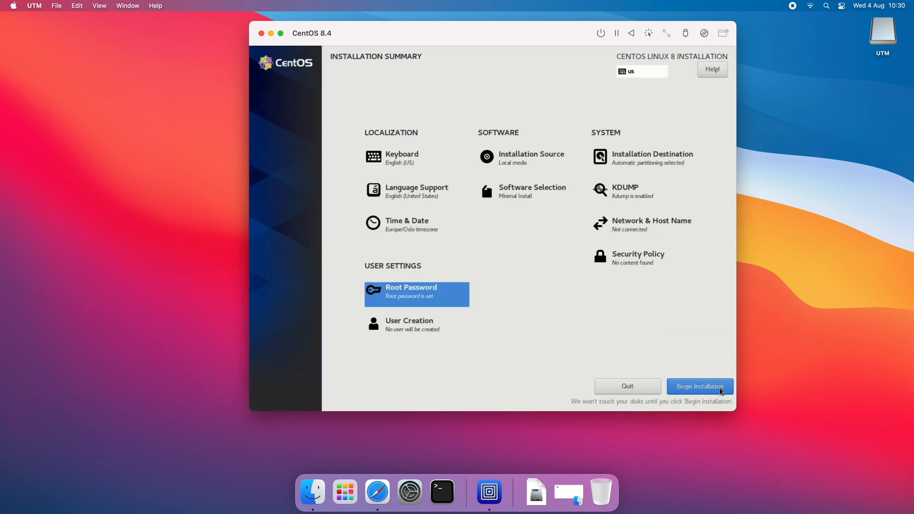
Step: Begin the CentOS installation, reboot the finished system, and relaunch UTM
left_click(700, 386)
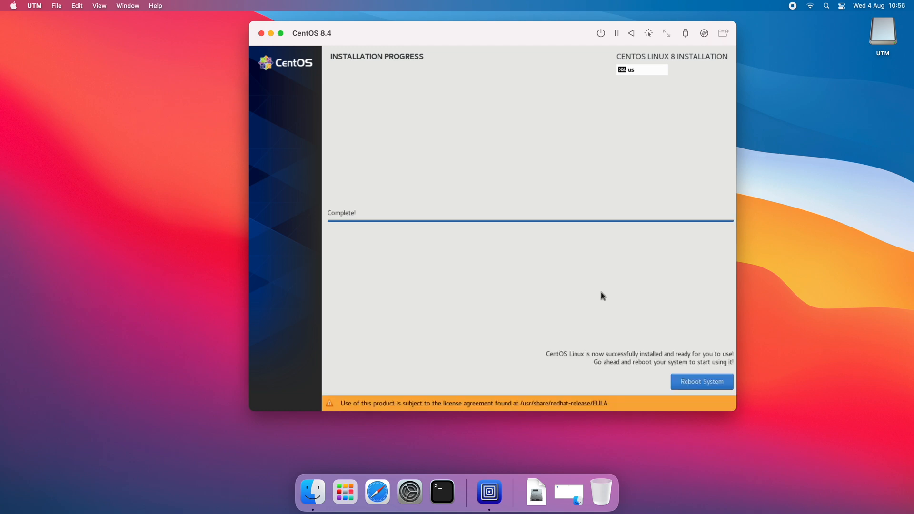
mouse_move(702, 381)
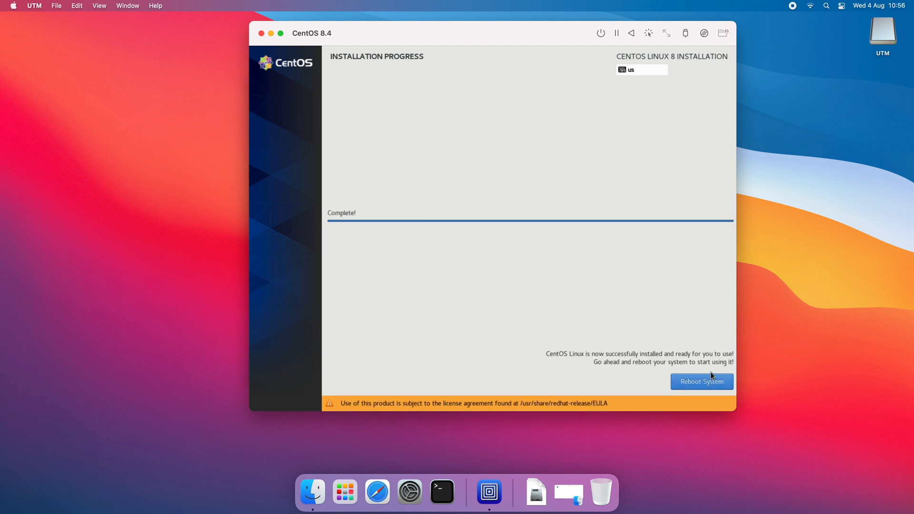
left_click(701, 381)
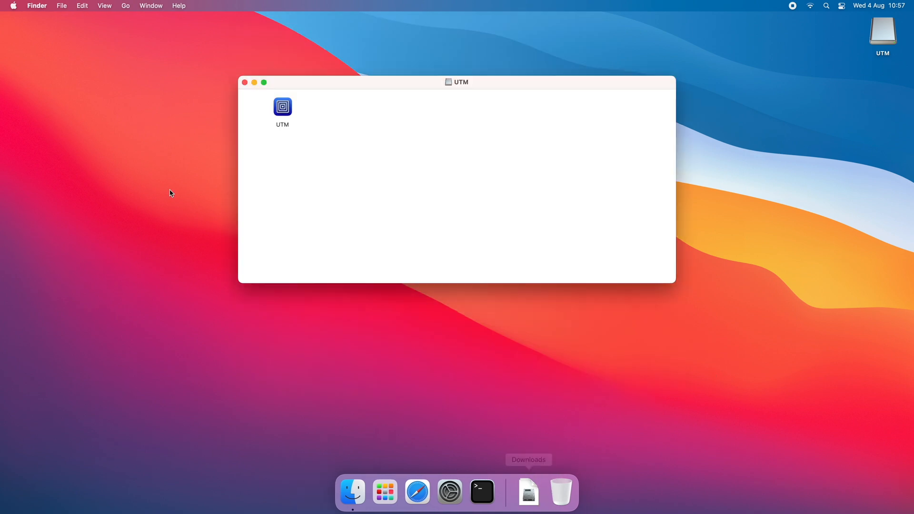
double_click(282, 107)
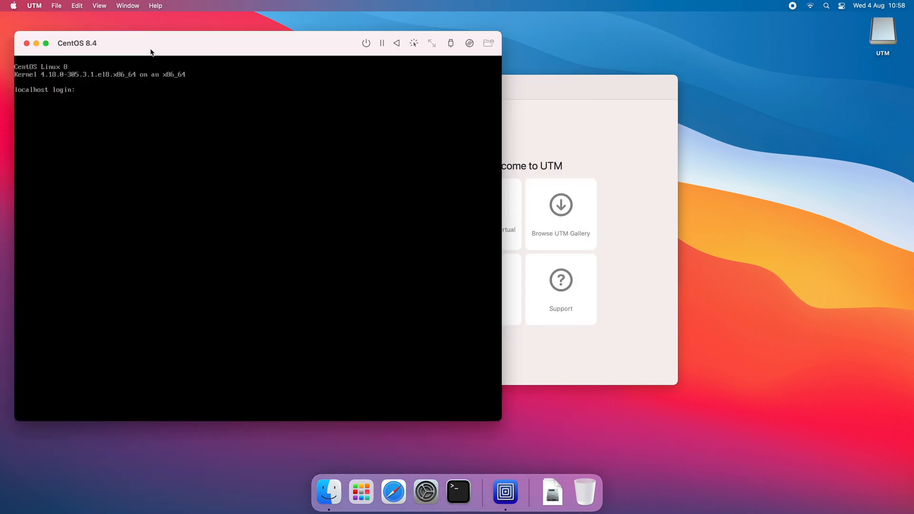
Step: SSH to root@localhost on port 2222, then yum install epel-release and singularity
type("ssh -p 2222 root@localhost")
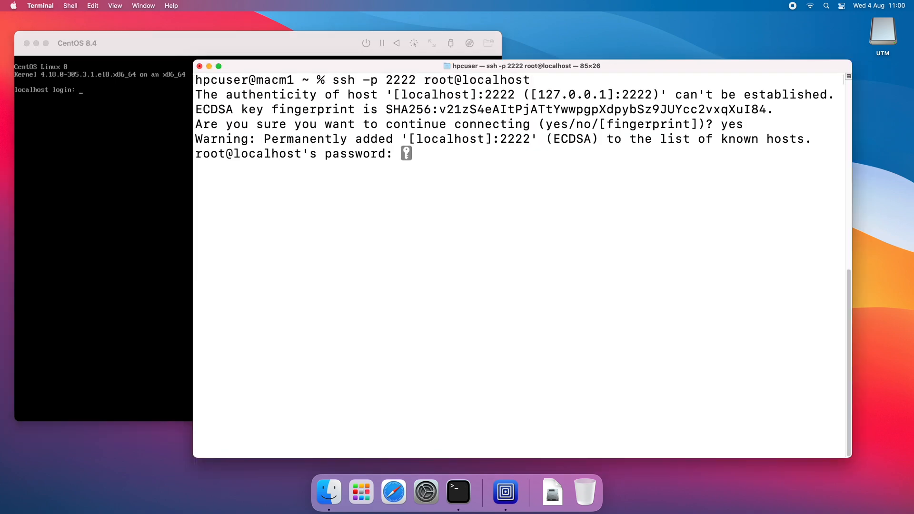
type("yum -y install epel-release")
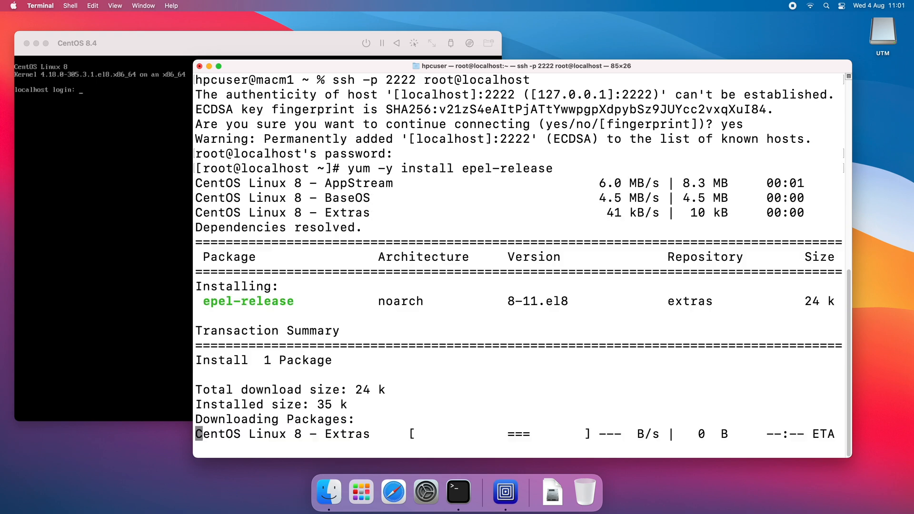
type("yum -y install")
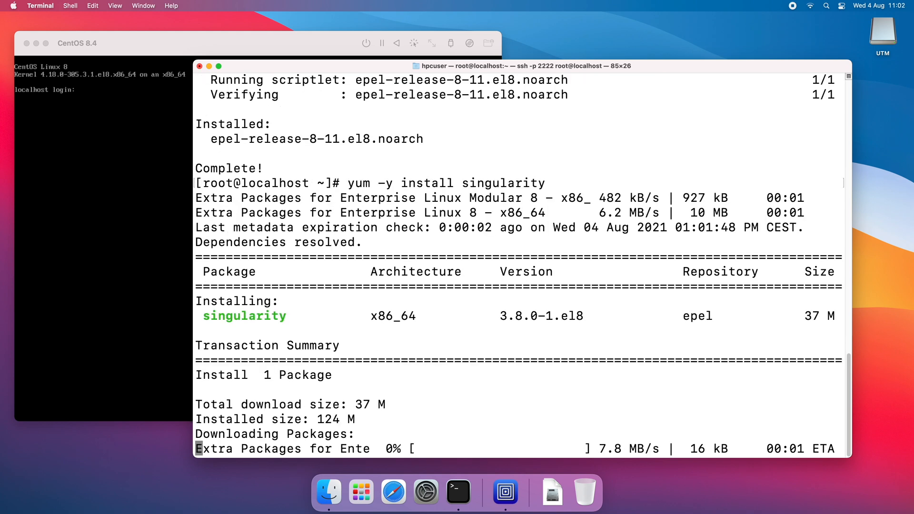
Step: Build a writable mypython sandbox from library://library/default/ubuntu:21.04
type("singularity")
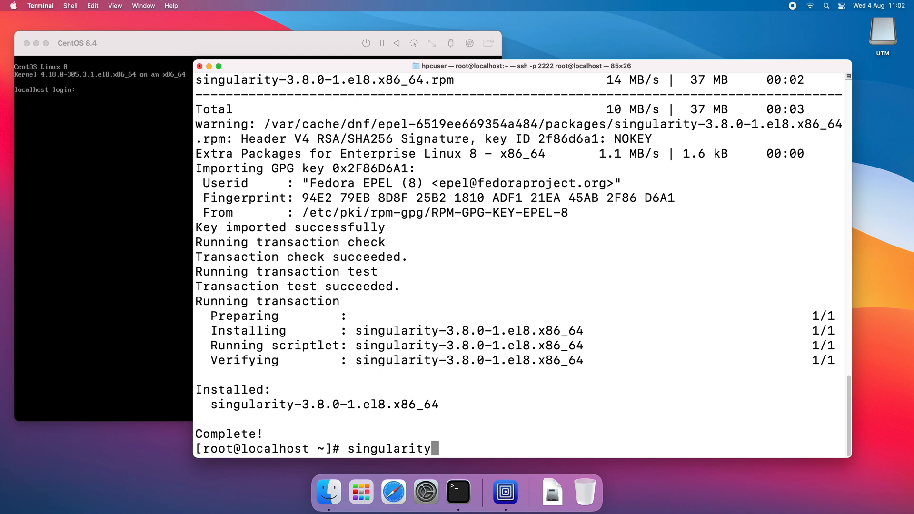
type("build --sandbox mypython library")
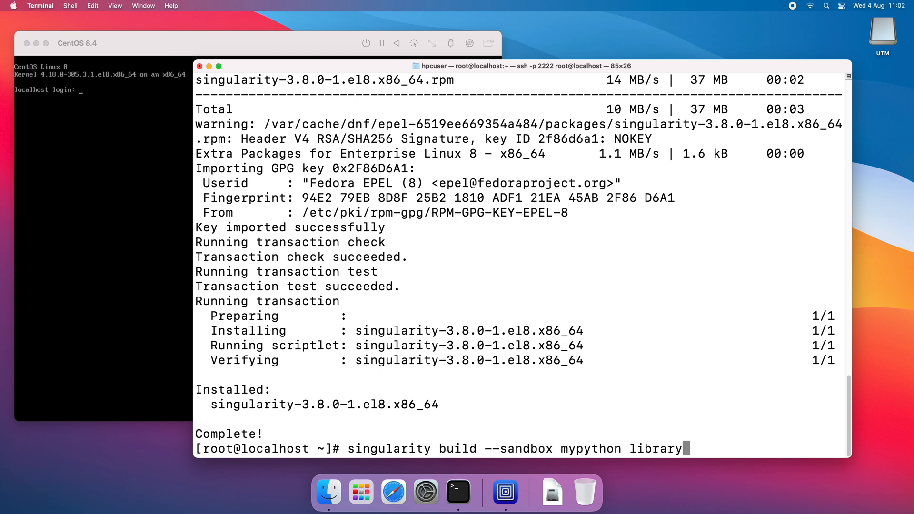
type("://library/default/ubuntu:21.04")
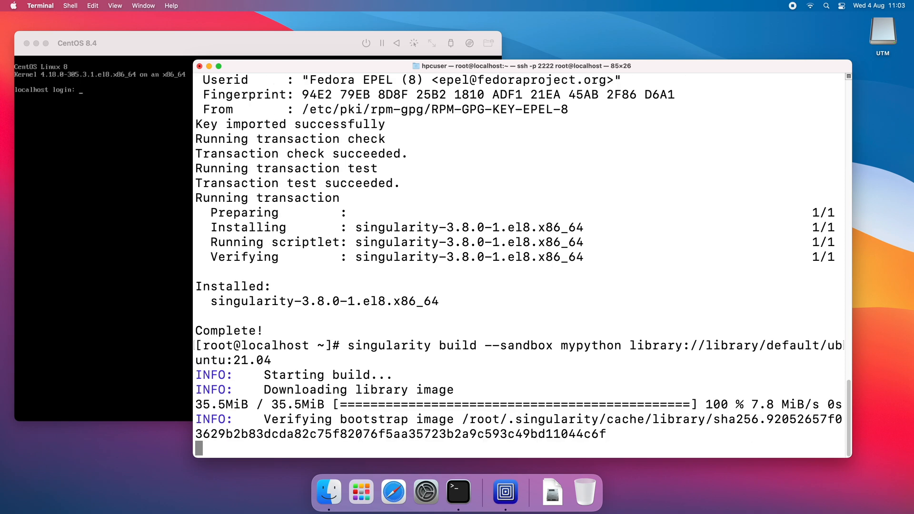
Step: Shell into mypython with --writable and apt install python3 inside it
type("singularity shell")
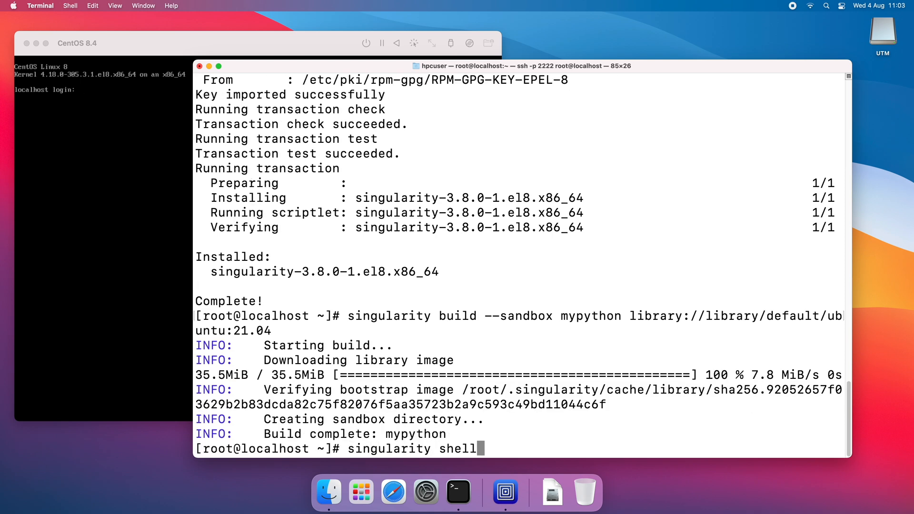
type("--writable mypython")
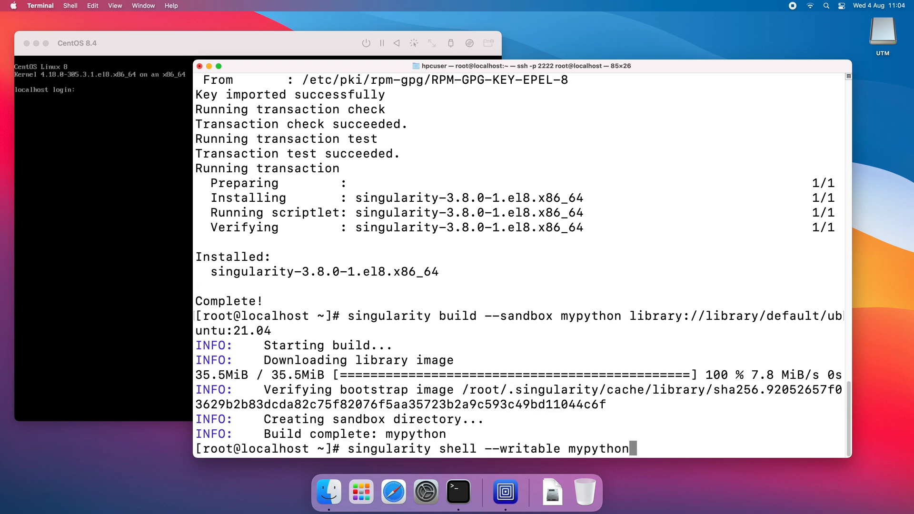
type("apt update")
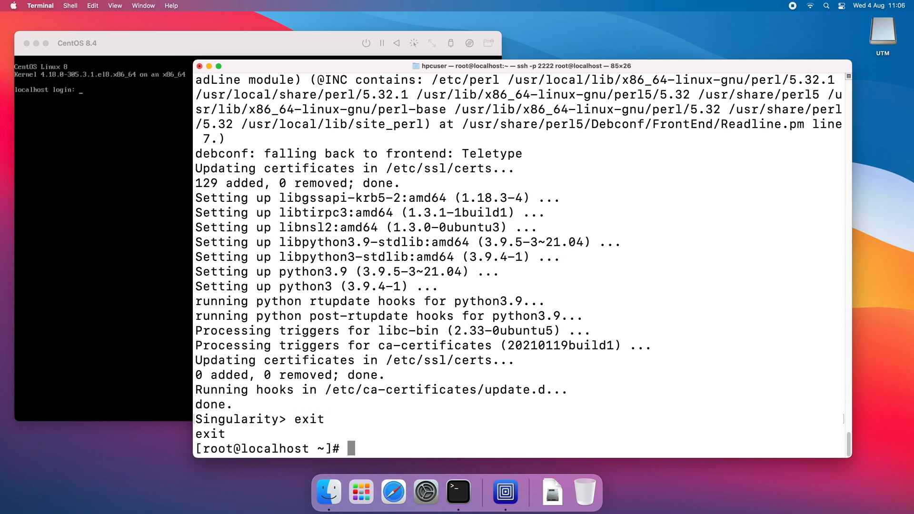
Step: Build mypython.sif from the sandbox and list it with ls -lh (53M)
type("singularity build")
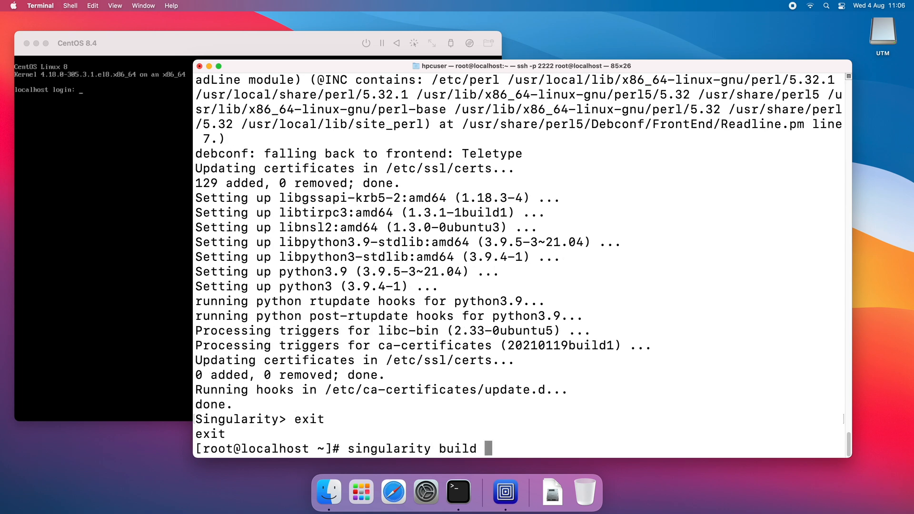
type("mypython.sif mypython")
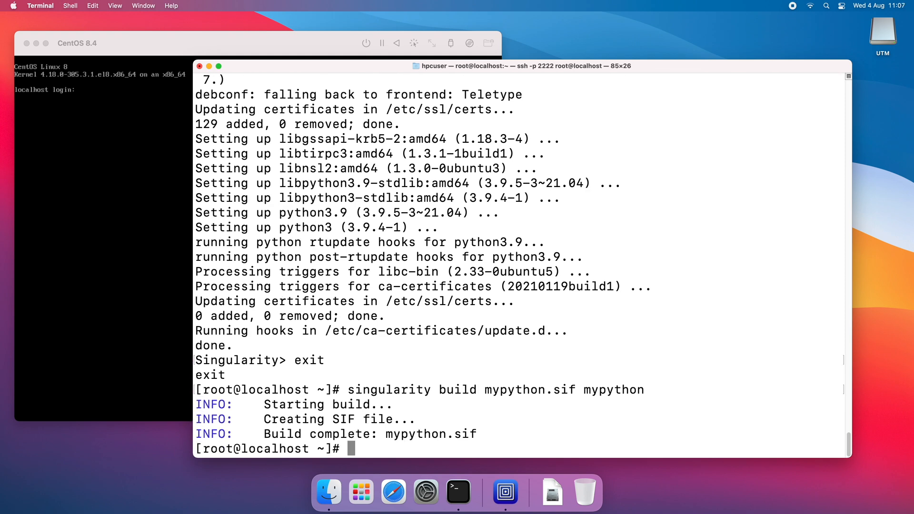
type("ls -lh")
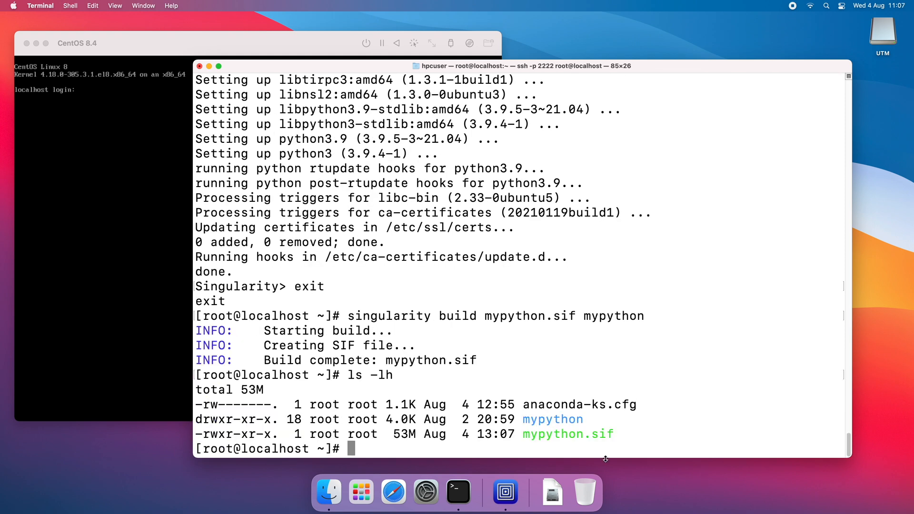
Step: Exit the VM and scp -P 2222 root@localhost:/root/mypython.sif to the Mac
type("exit")
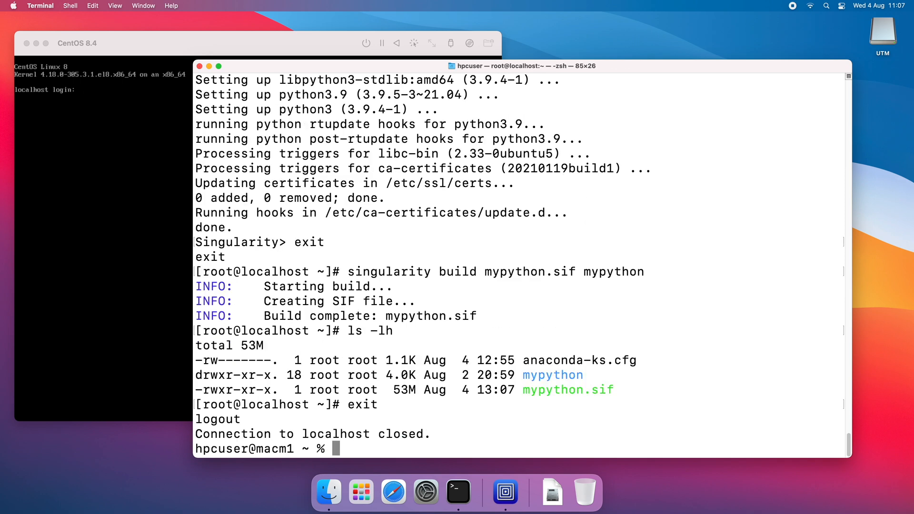
type("scp")
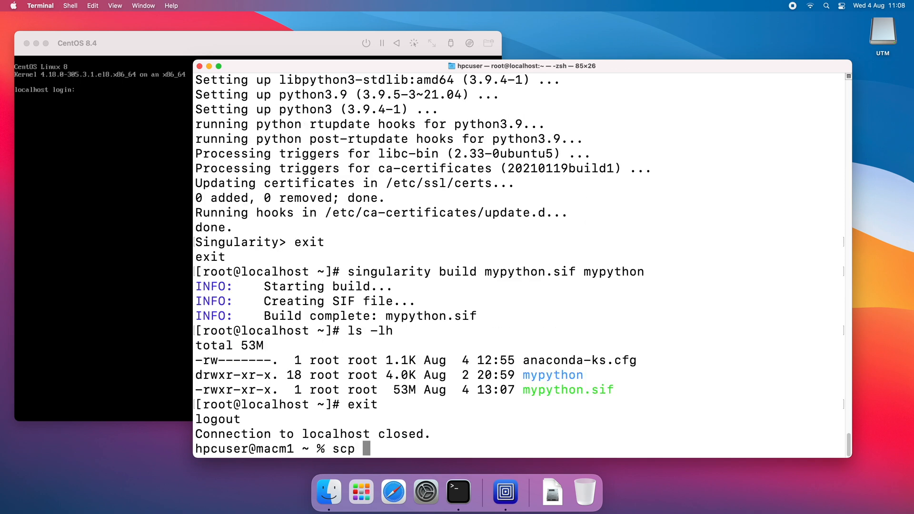
type("-P 2222 root@localhost:/root/mypython.sif ./")
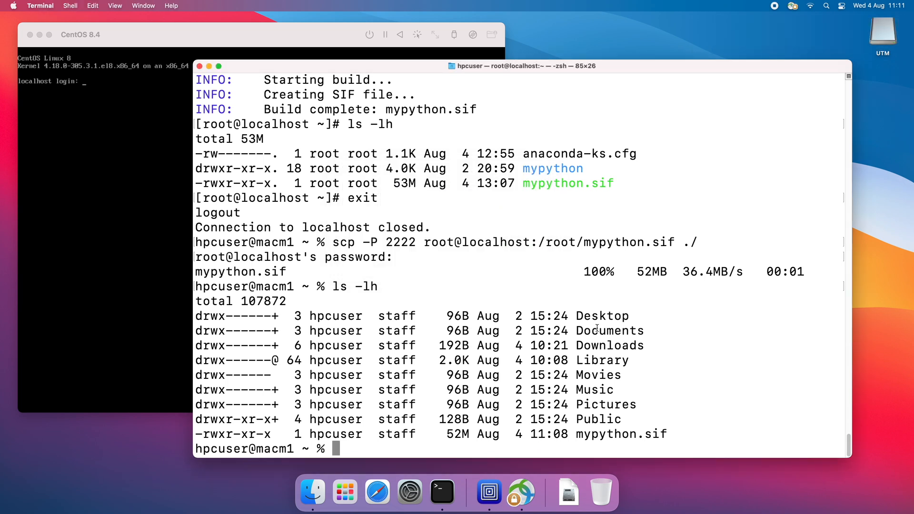
type("scp mypython.sif hpcuser@")
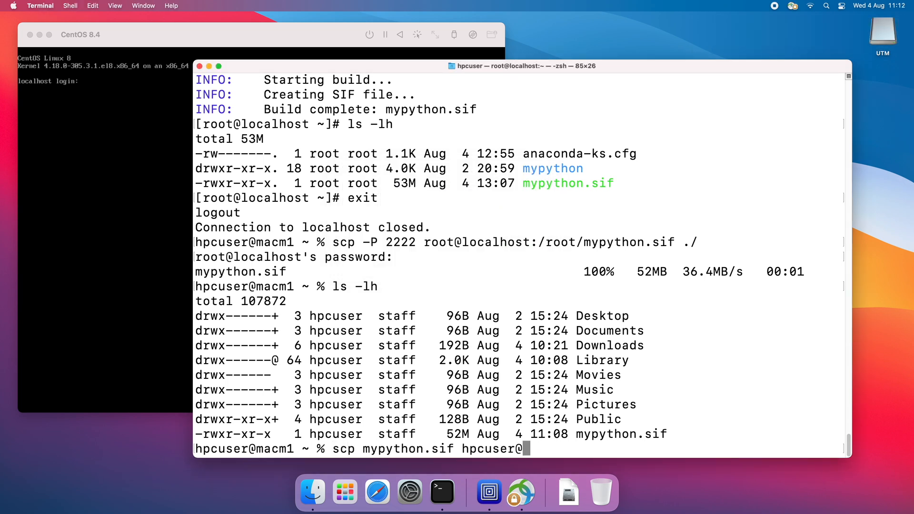
type("idun-login1.hpc.ntnu.no:/cluster/home/hpcuser/")
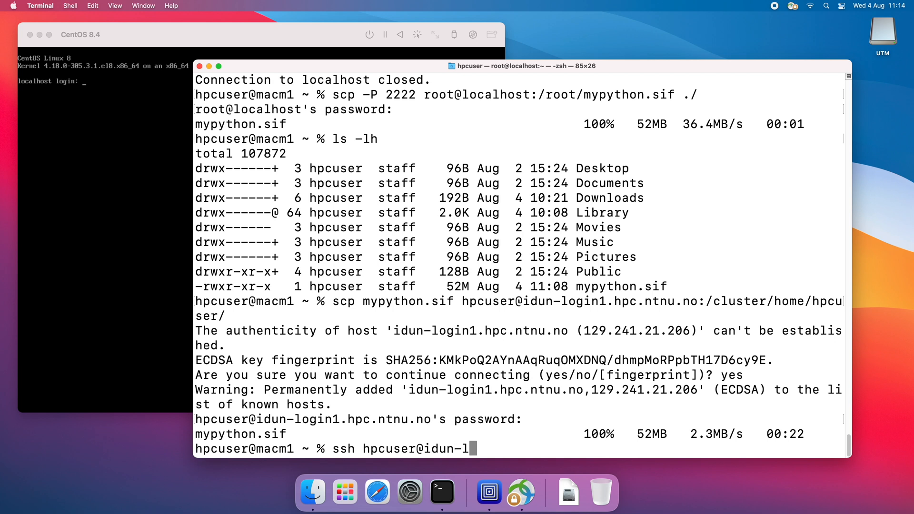
key("Return")
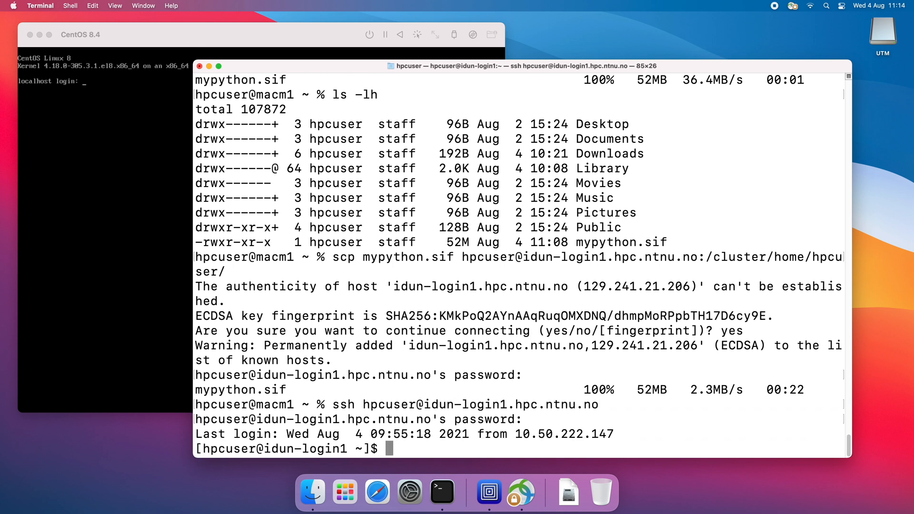